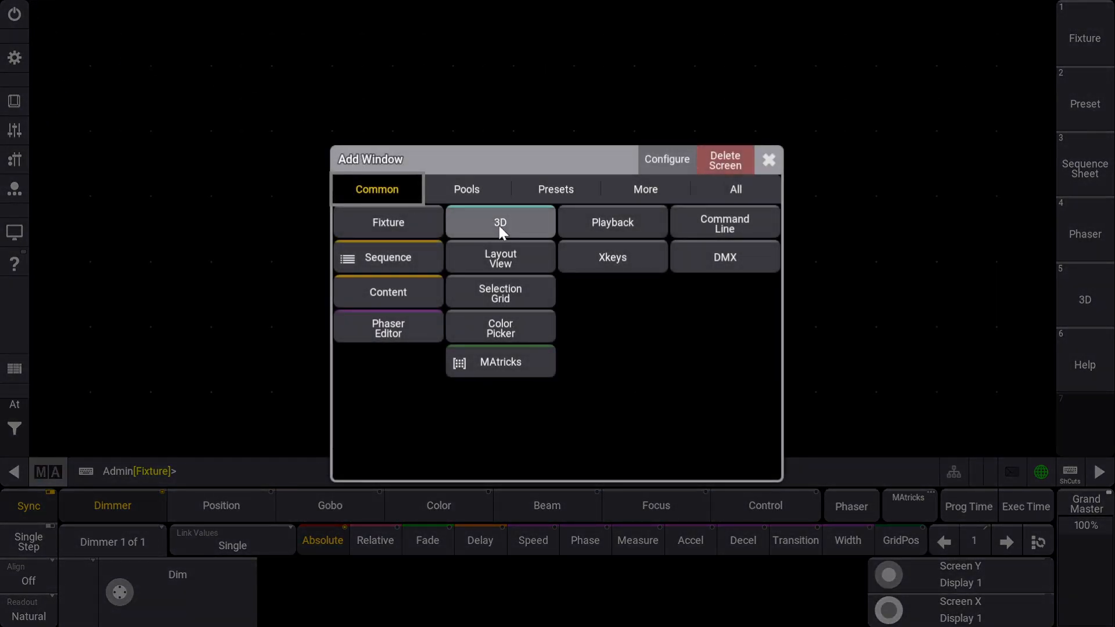
# - Add a 3D window from the Common tab to show the empty stage
pyautogui.click(500, 222)
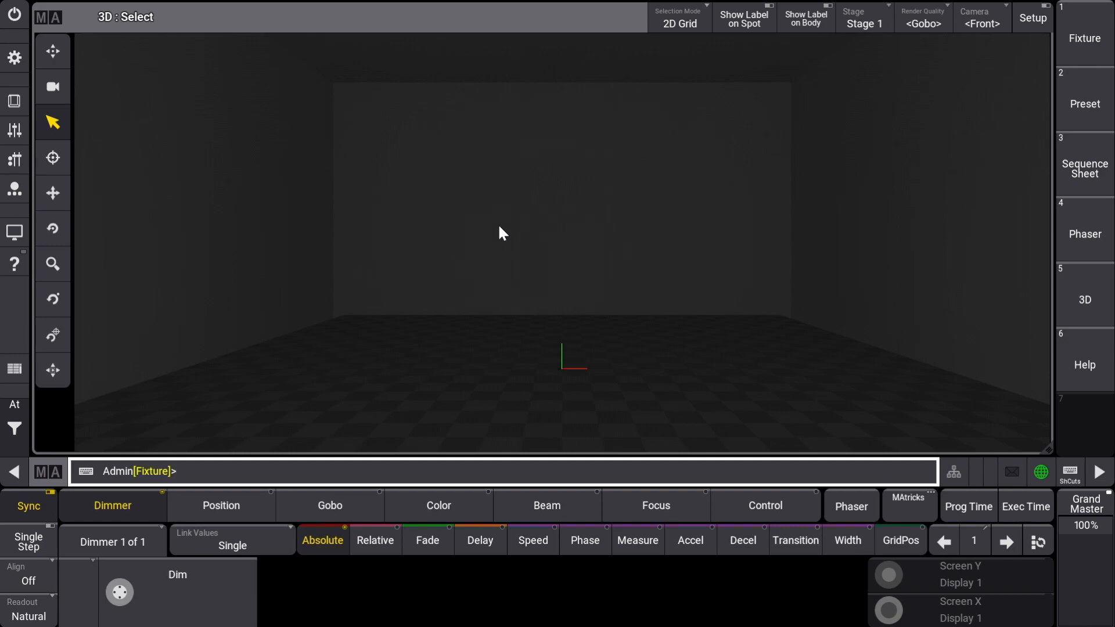
pyautogui.moveTo(497, 237)
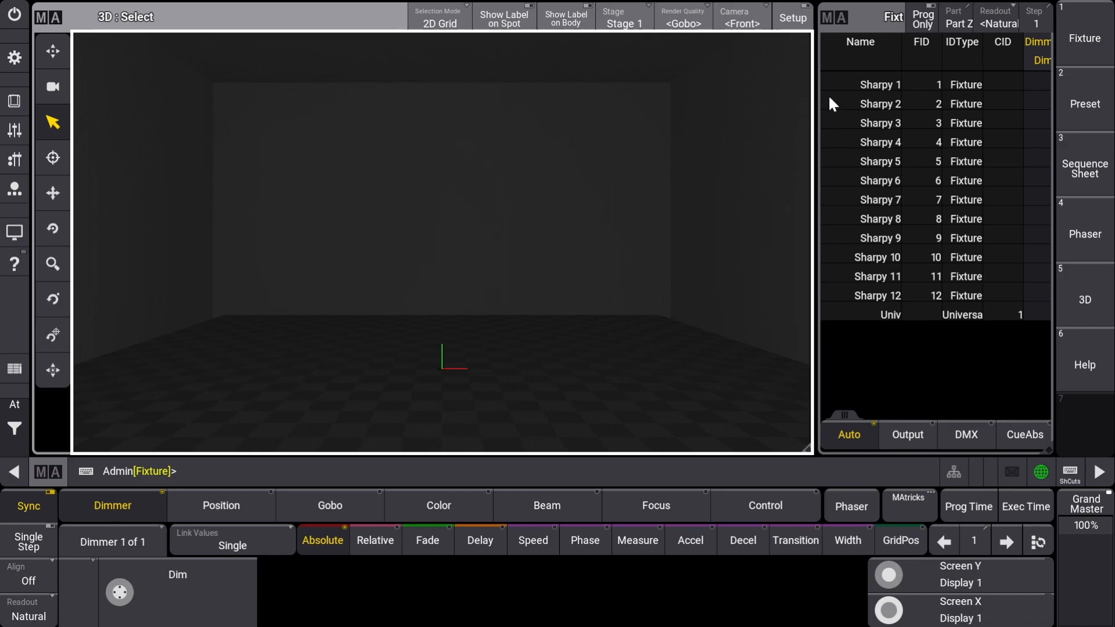
# - Select Sharpy 1 through 6 in the Fixture Sheet beside the 3D stage
pyautogui.click(879, 199)
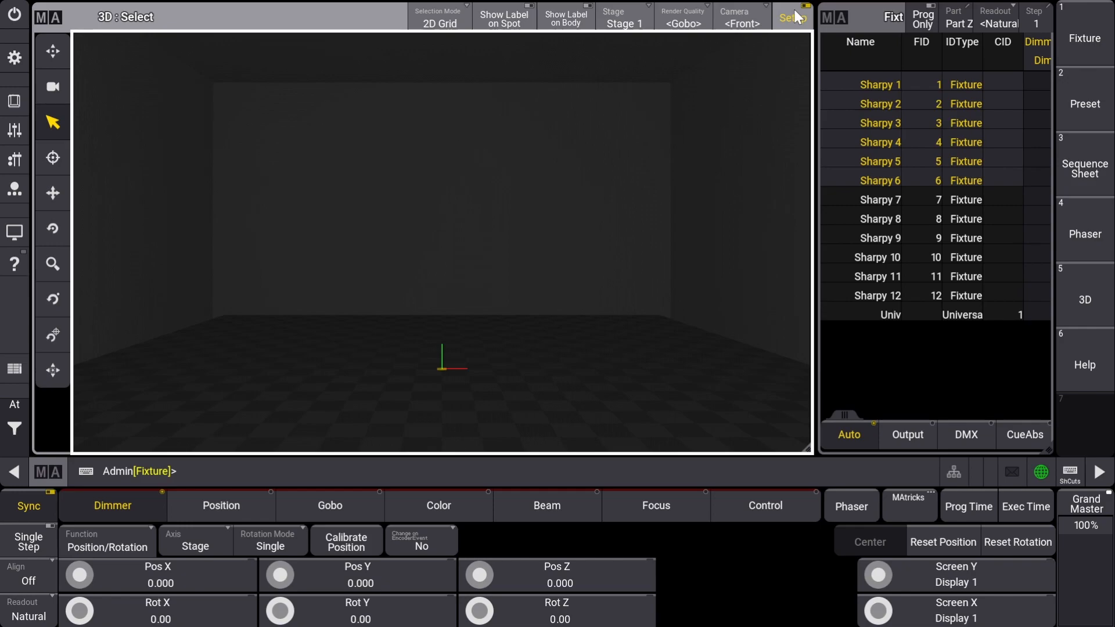
pyautogui.moveTo(794, 20)
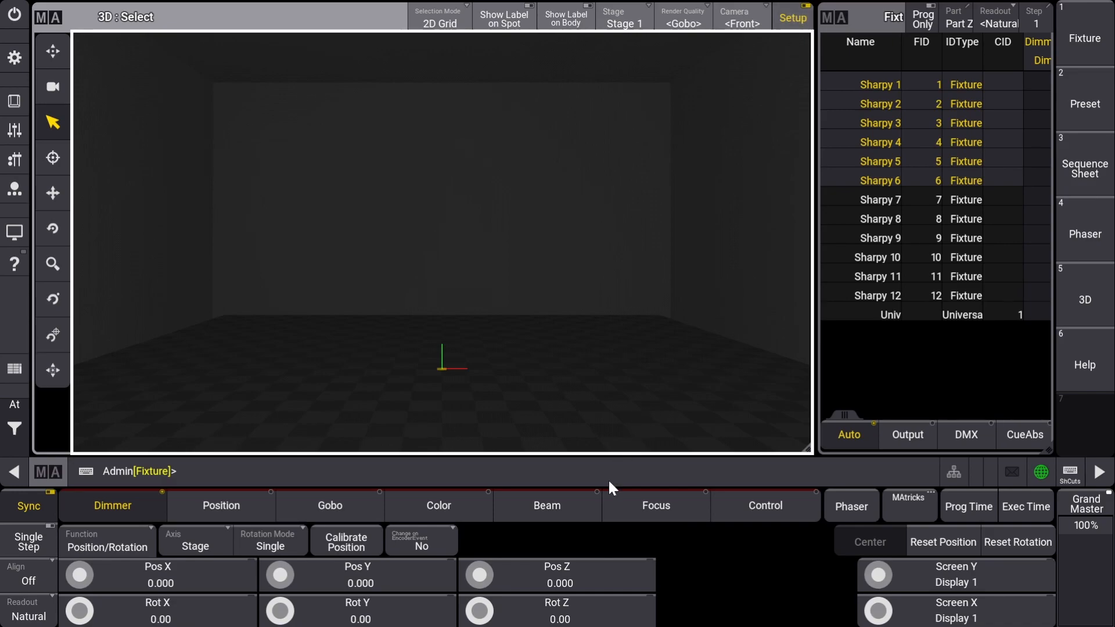
# - Set Sharpys 1–6 to Pos Z 6, Pos Y 2, and Pos X -2.5 to 2.5
pyautogui.click(557, 574)
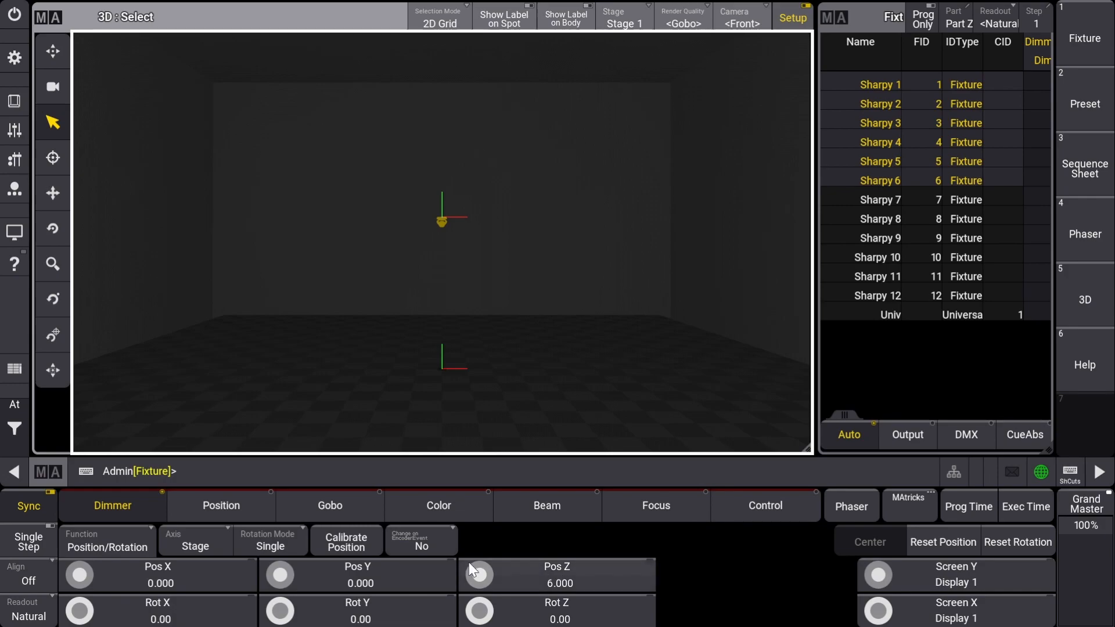
pyautogui.click(357, 575)
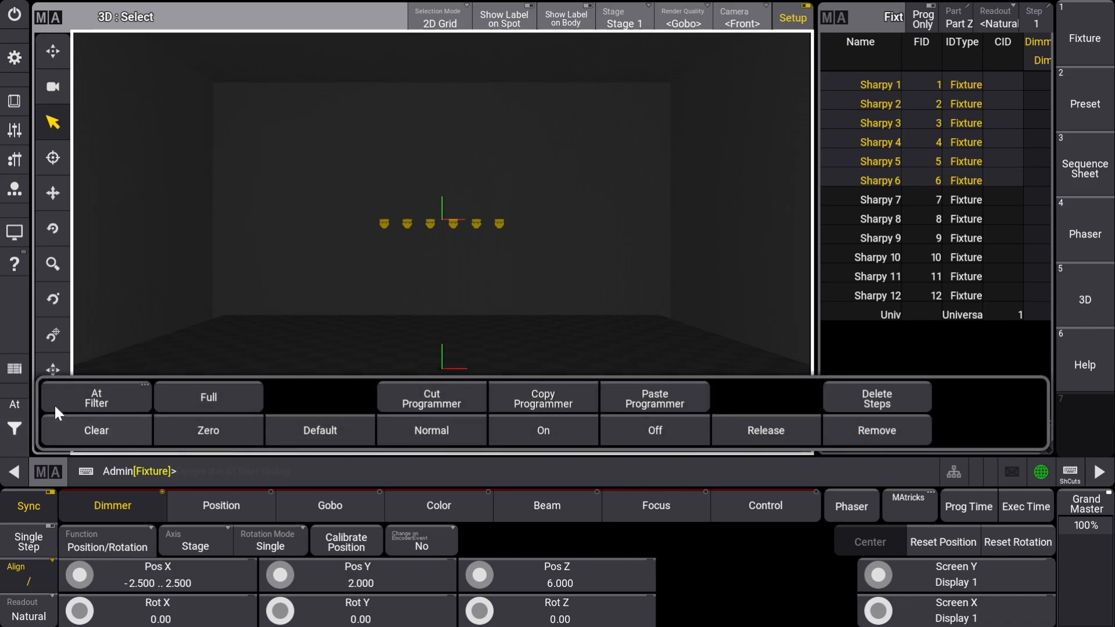
# - Clear the programmer, close the At overlay, and select Sharpy 7 through 12
pyautogui.click(96, 430)
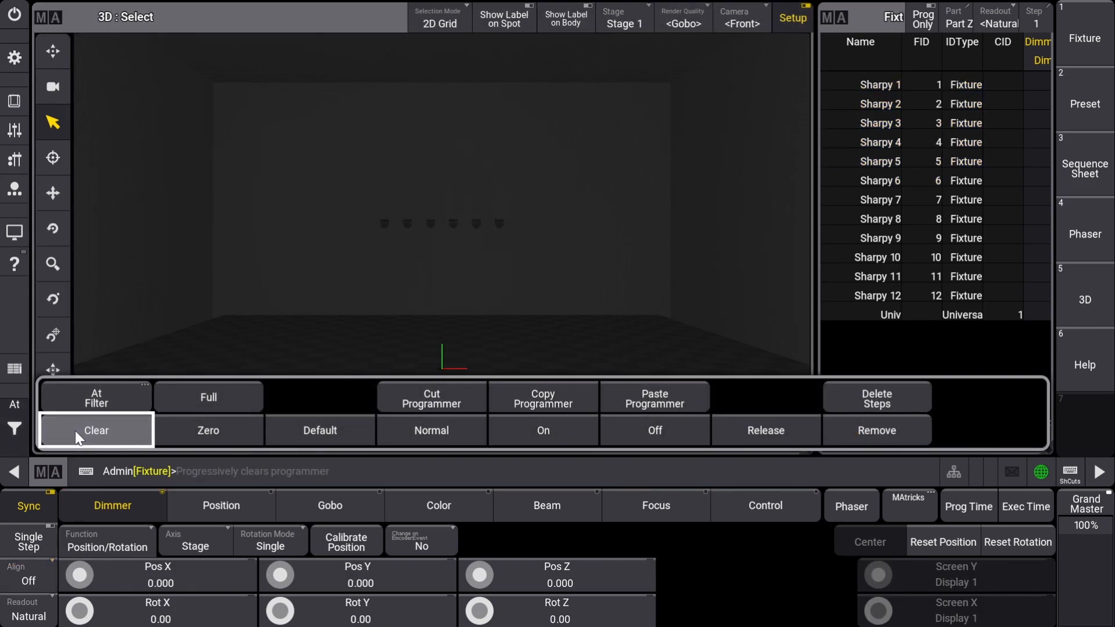
pyautogui.click(96, 430)
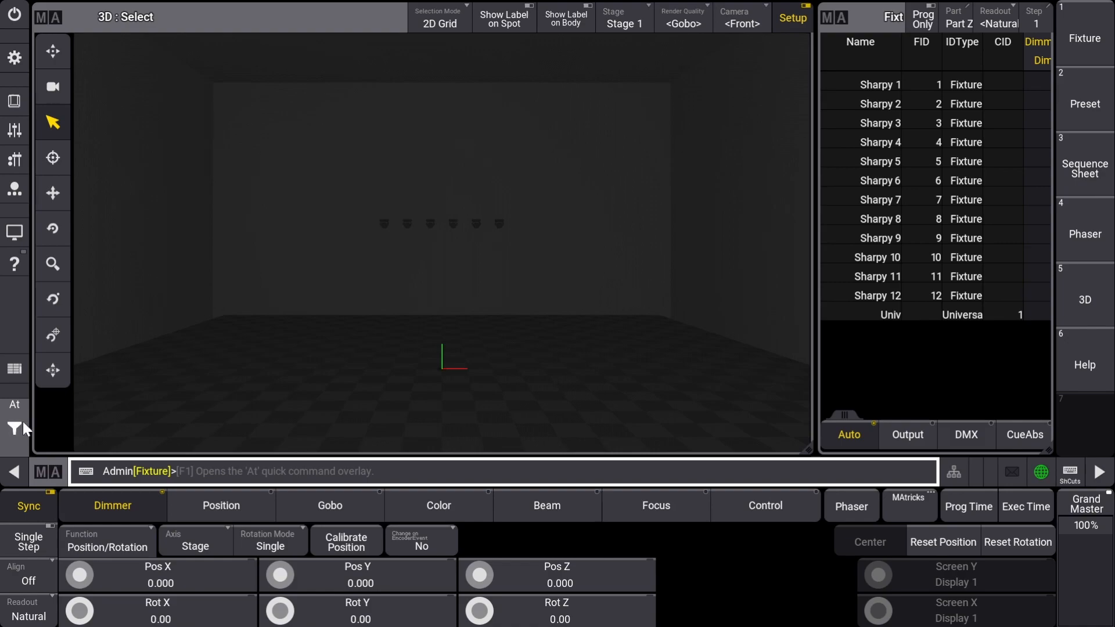
pyautogui.click(878, 295)
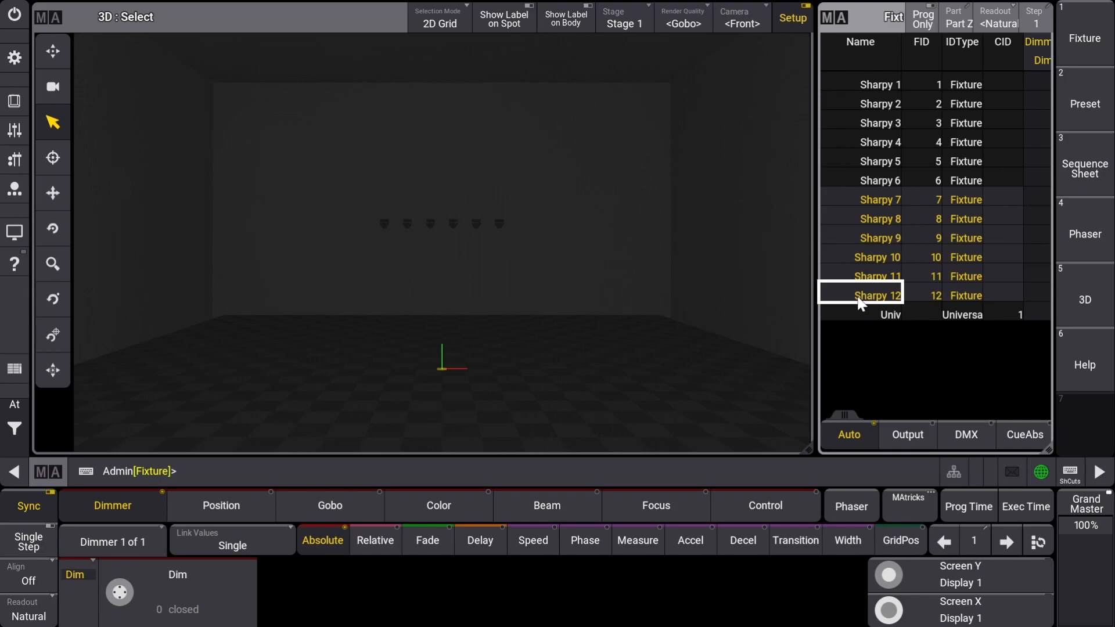
# - Spread Sharpys 7–12 from Pos X -3 to 3, with Rot X -180 and Rot Z 180
pyautogui.click(221, 506)
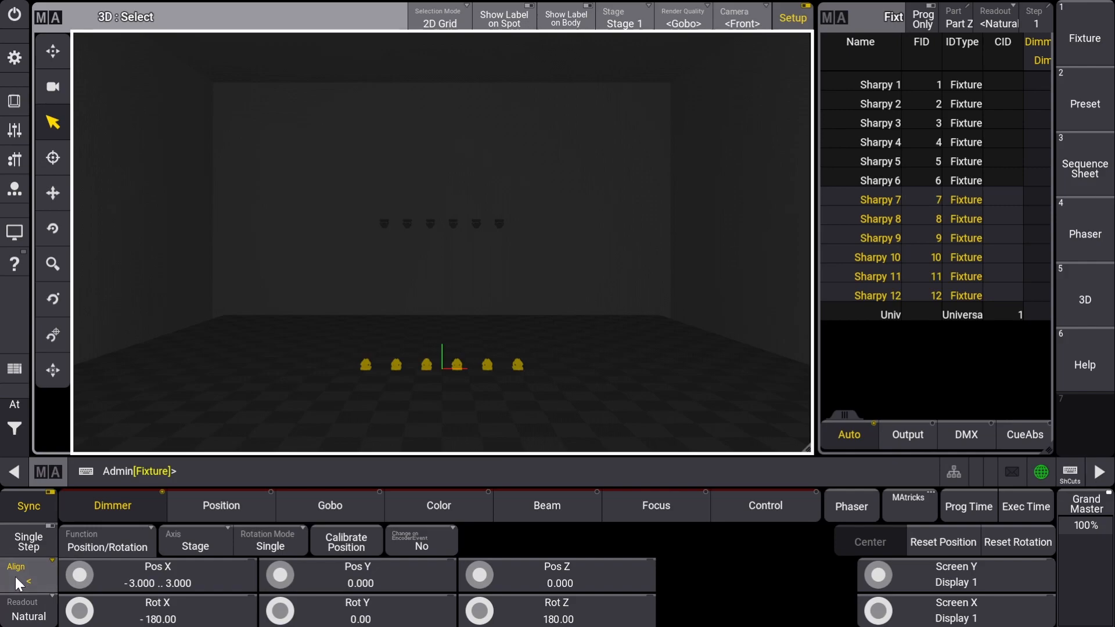
pyautogui.moveTo(28, 542)
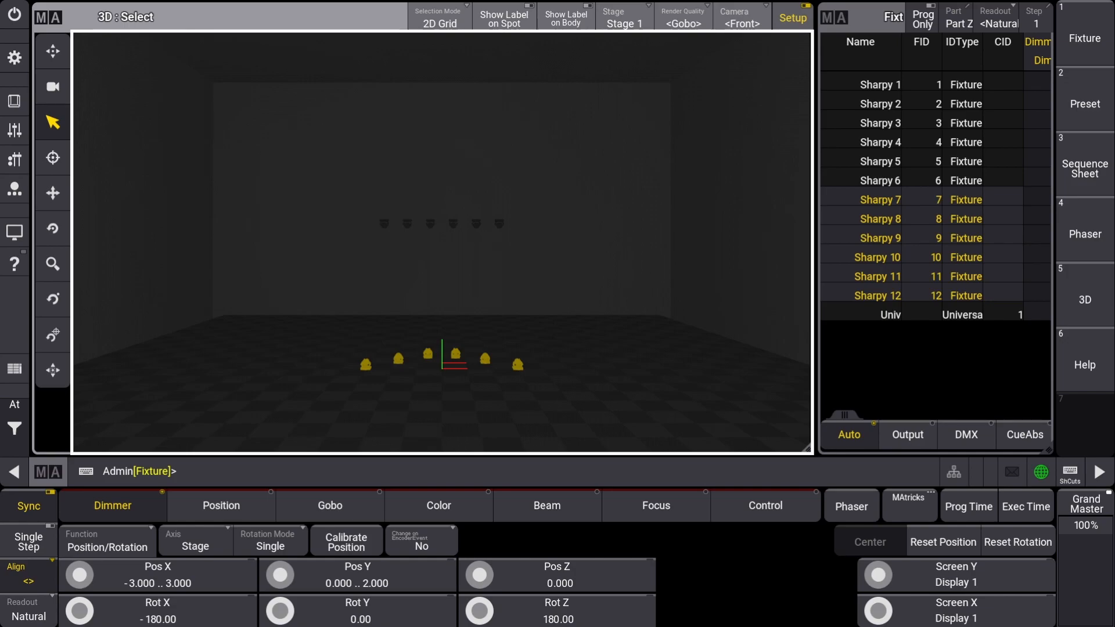
# - Clear the programmer from the At overlay after staggering Pos Y 0 to 2
pyautogui.click(96, 430)
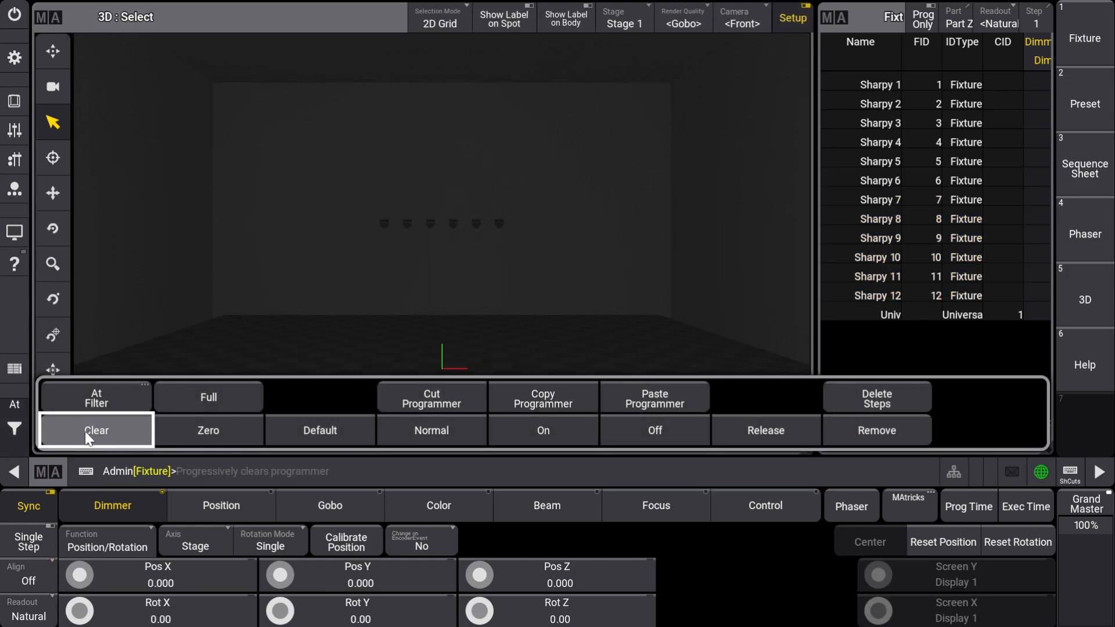